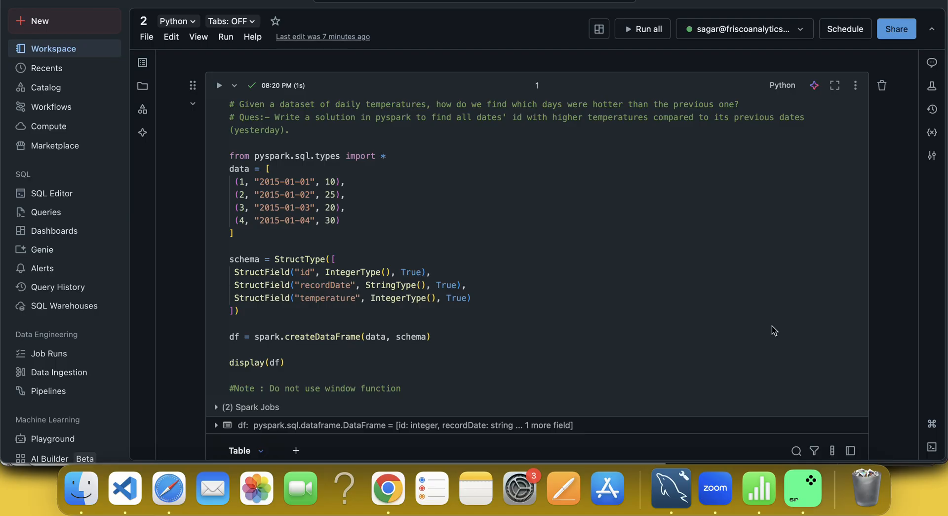
mouse_move(306, 116)
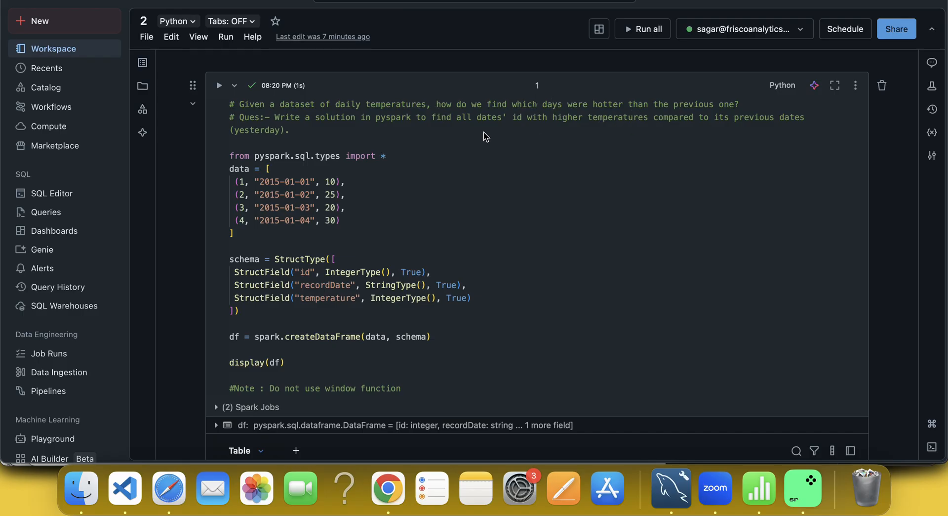
mouse_move(330, 124)
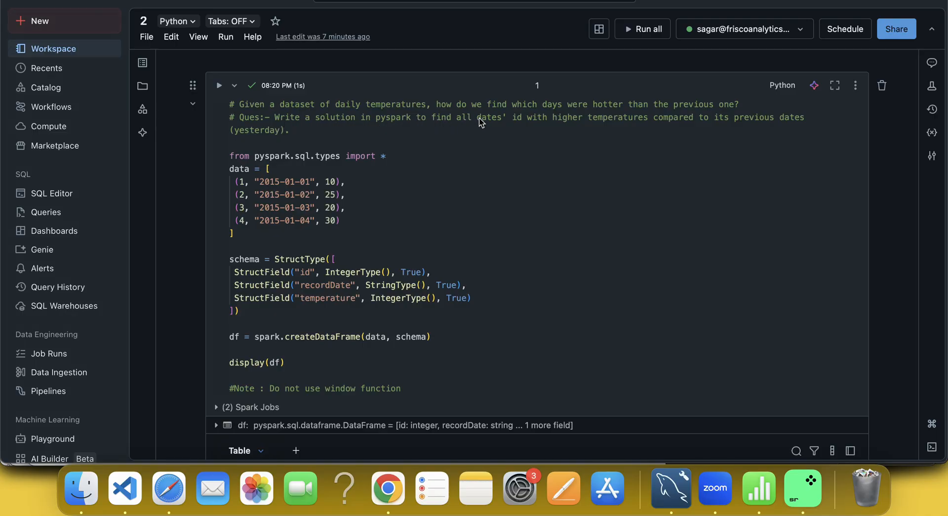
mouse_move(579, 123)
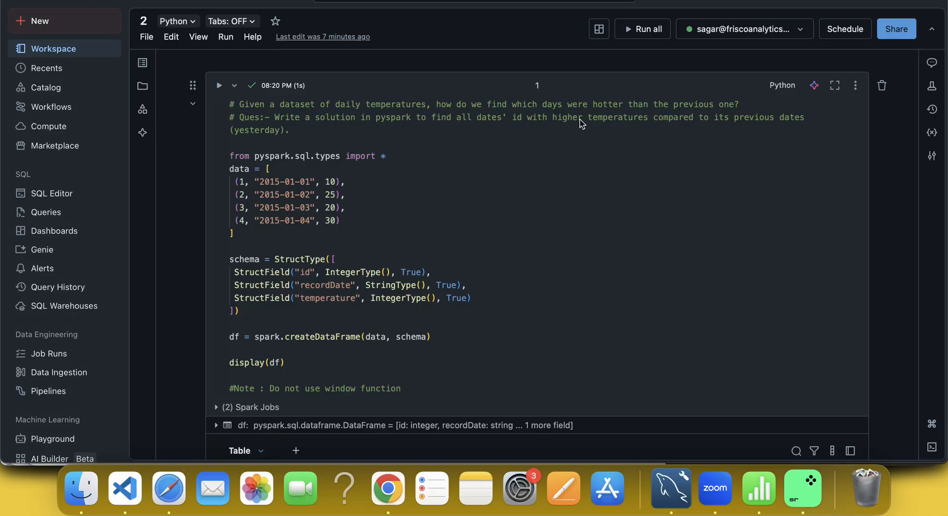
mouse_move(611, 123)
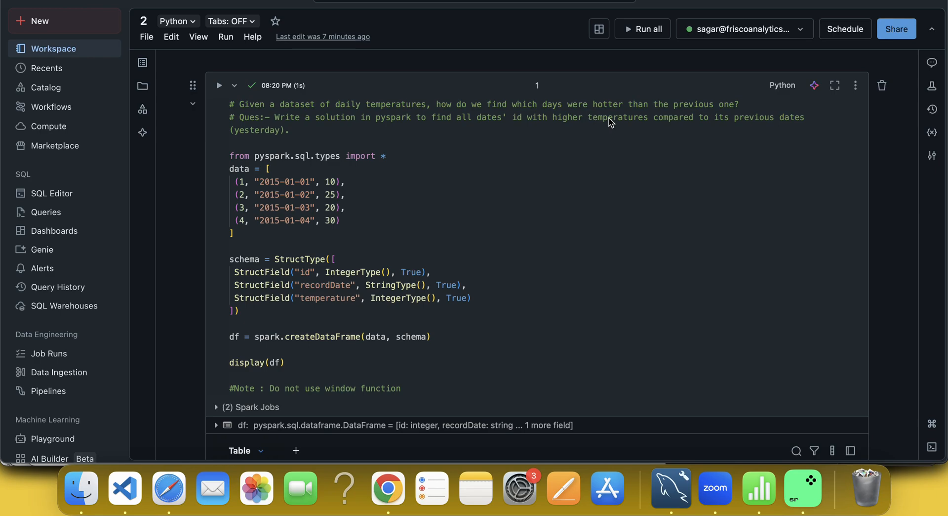
- Review the temperature DataFrame and its schema, pointing out the recordDate field
scroll(up, 3)
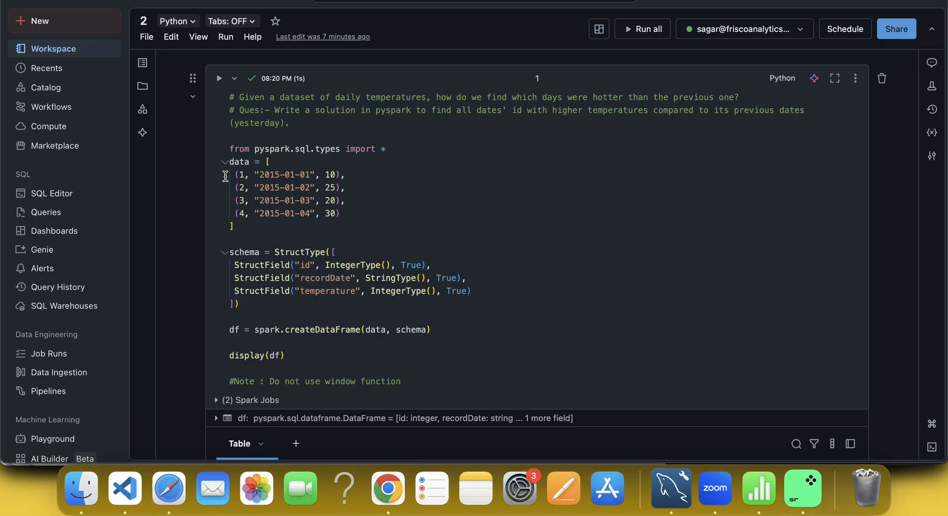
scroll(down, 3)
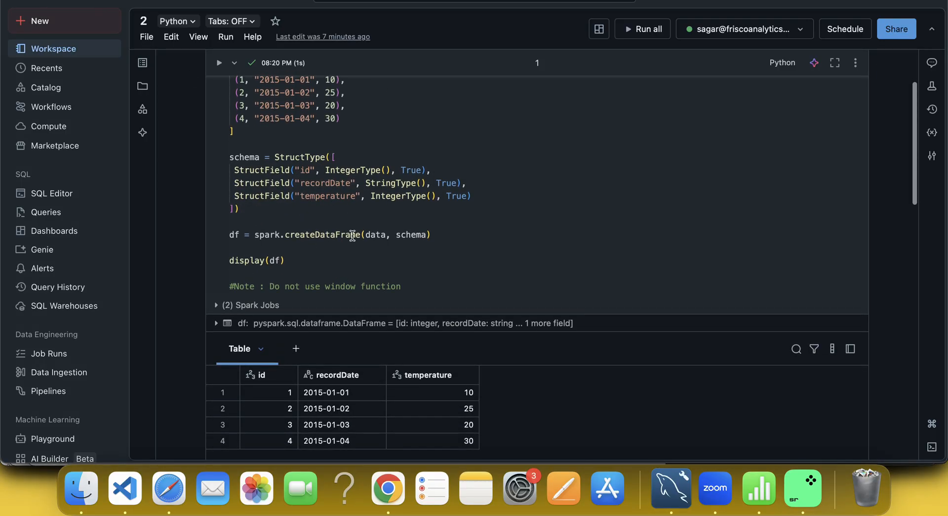
scroll(down, 3)
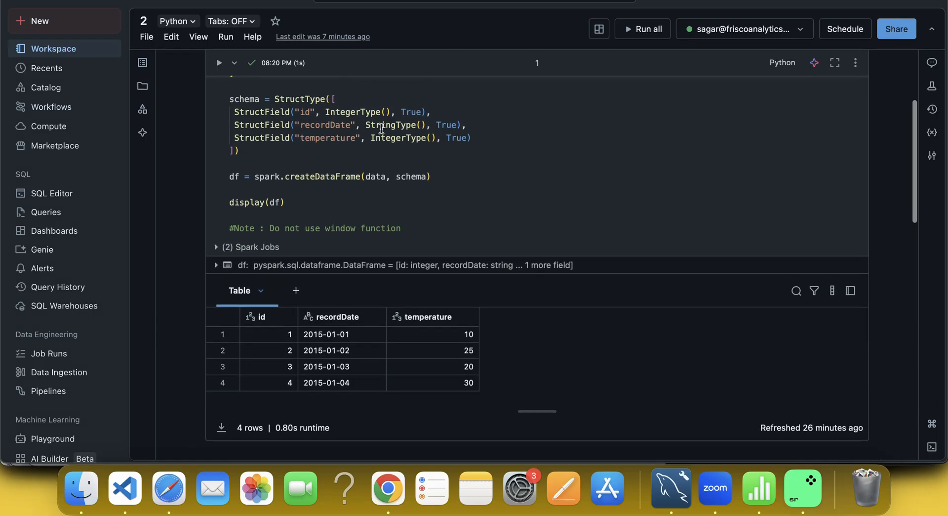
double_click(325, 125)
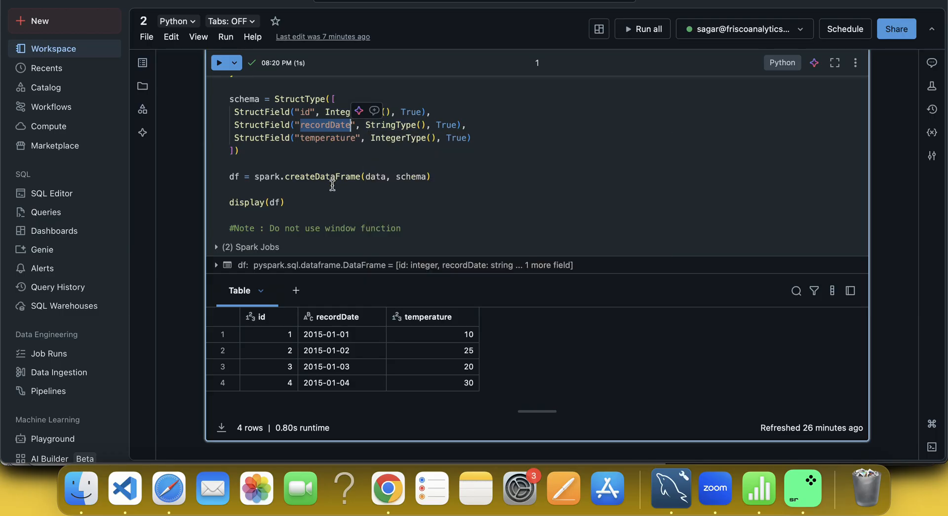
scroll(down, 3)
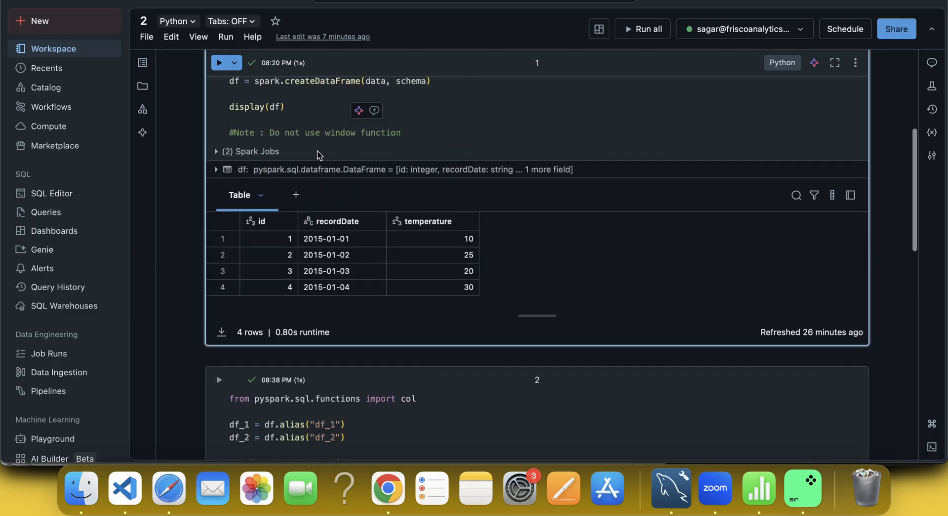
mouse_move(262, 245)
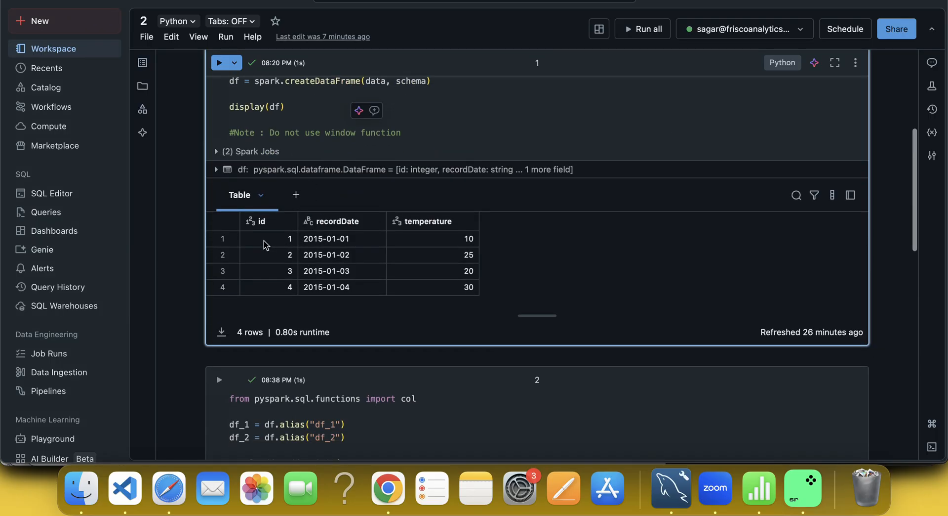
mouse_move(331, 221)
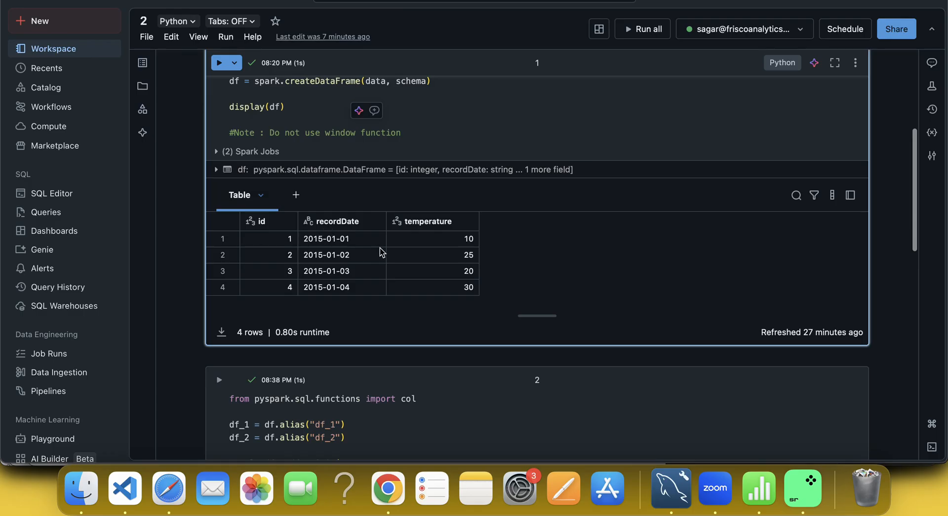
mouse_move(286, 223)
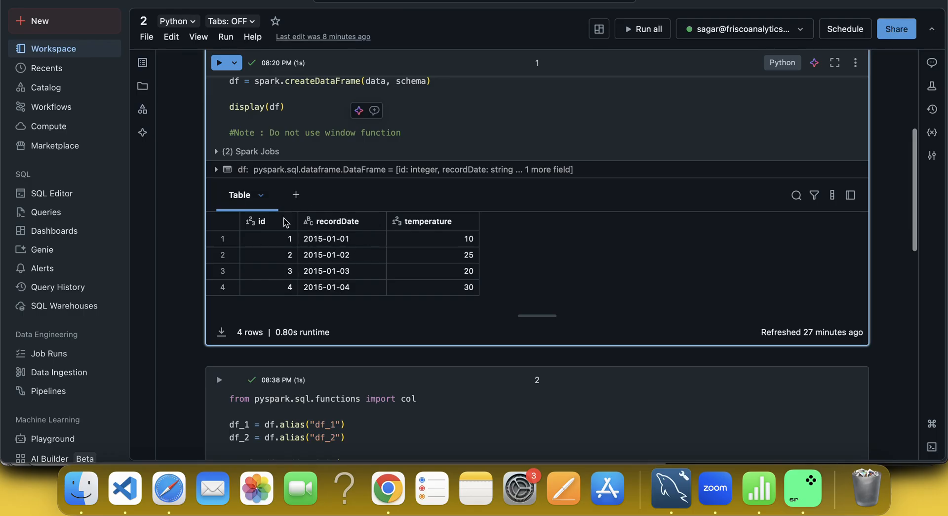
mouse_move(279, 300)
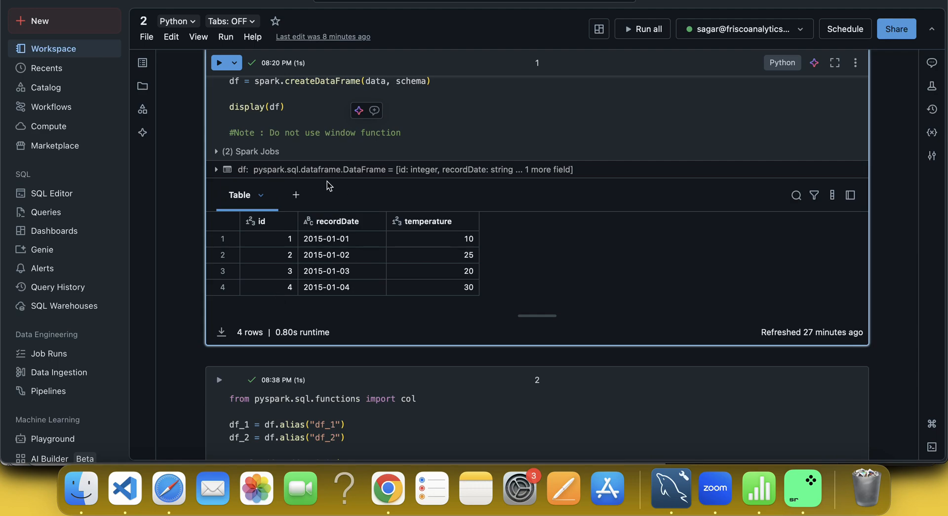
mouse_move(317, 289)
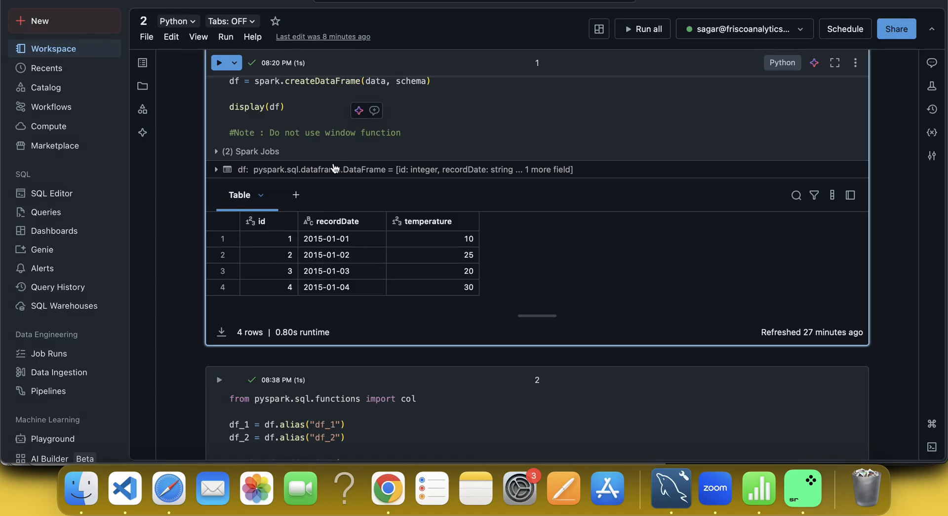
- Review the df_1/df_2 self-join and move .filter( onto its own line after the join closes
scroll(down, 3)
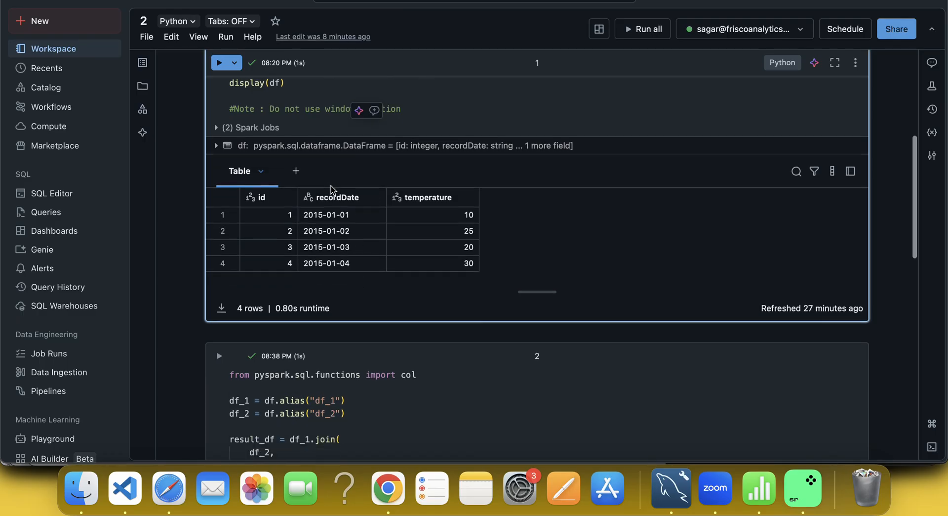
scroll(down, 3)
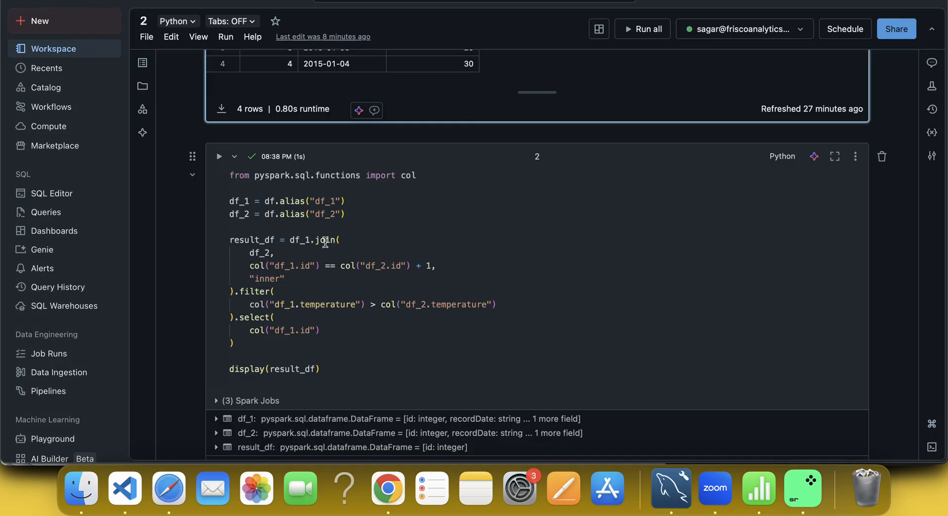
mouse_move(236, 201)
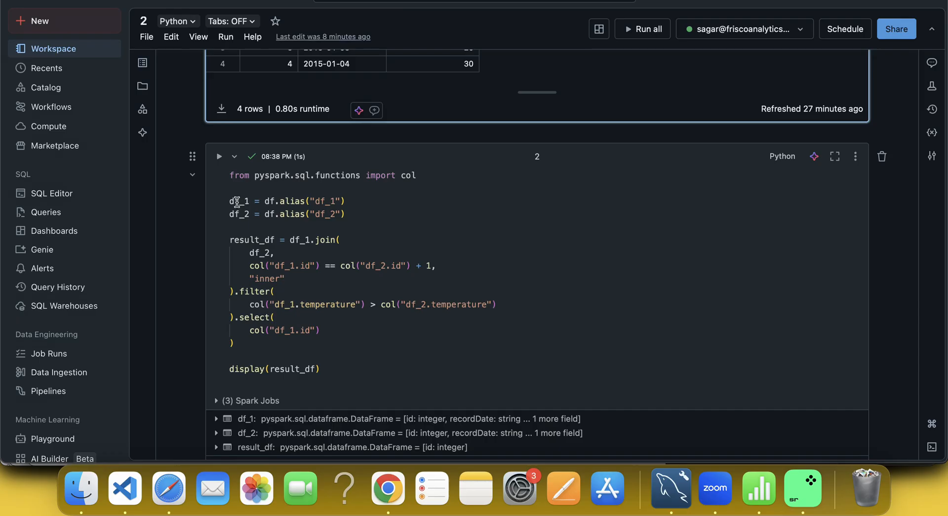
double_click(239, 200)
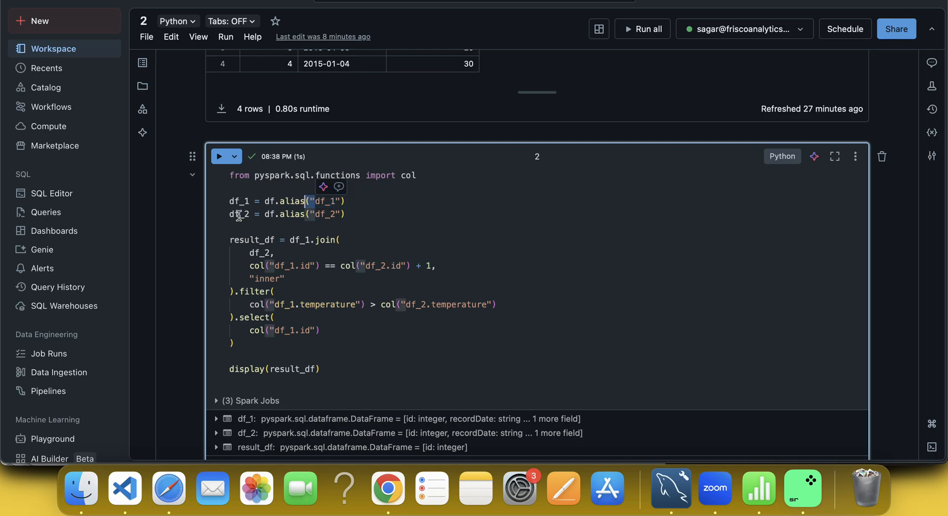
drag(230, 200, 346, 213)
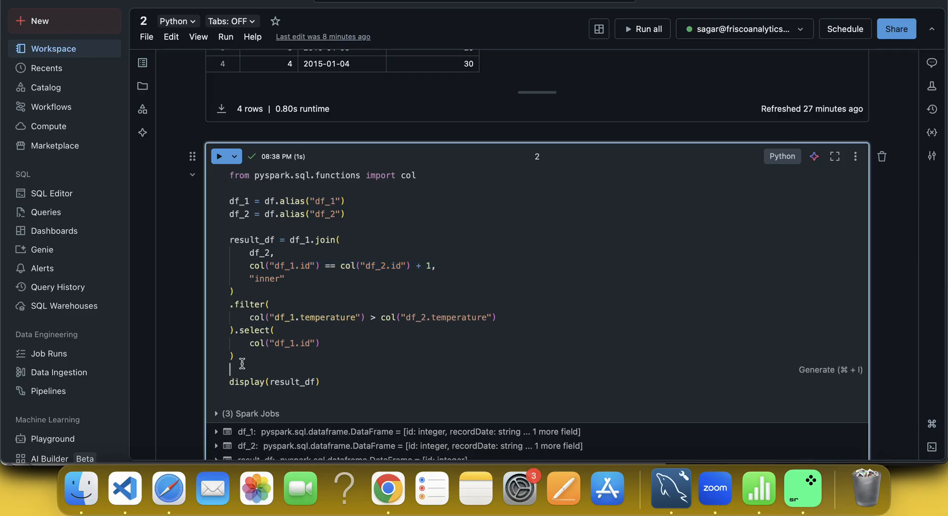
- Run the join alone with filter and select commented out, pointing at the id 1 and id 2 source rows
key(cmd+/)
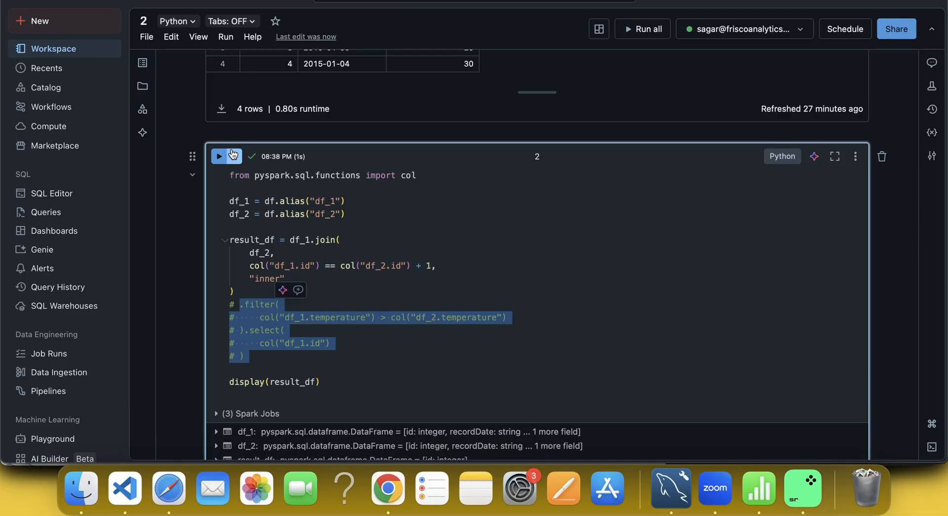
click(218, 156)
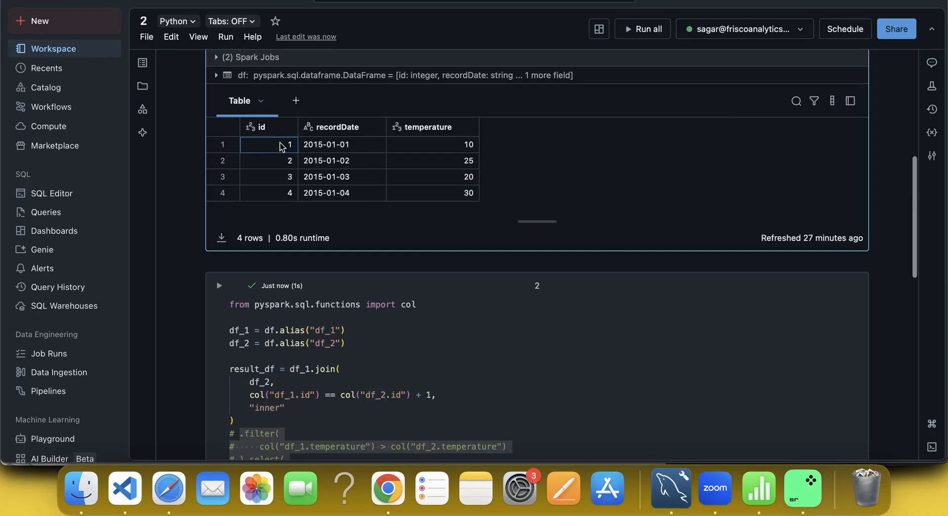
click(267, 160)
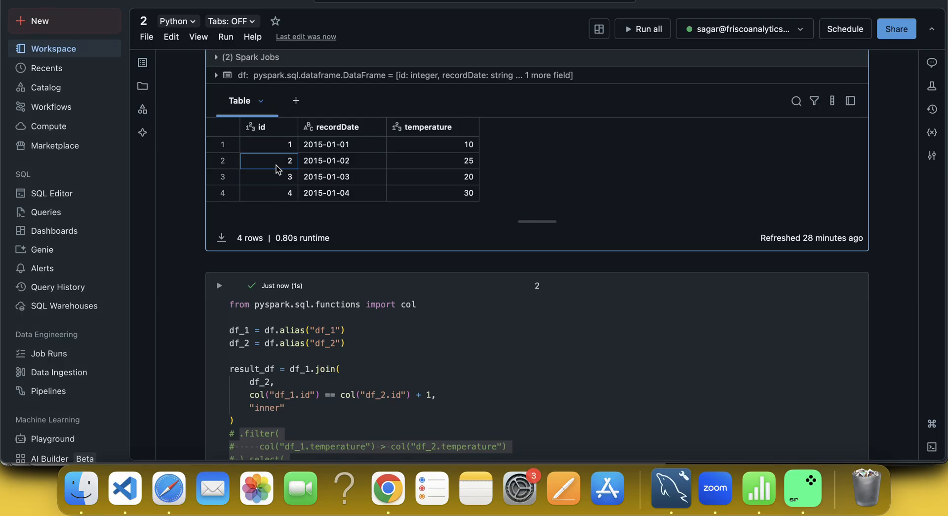
mouse_move(433, 188)
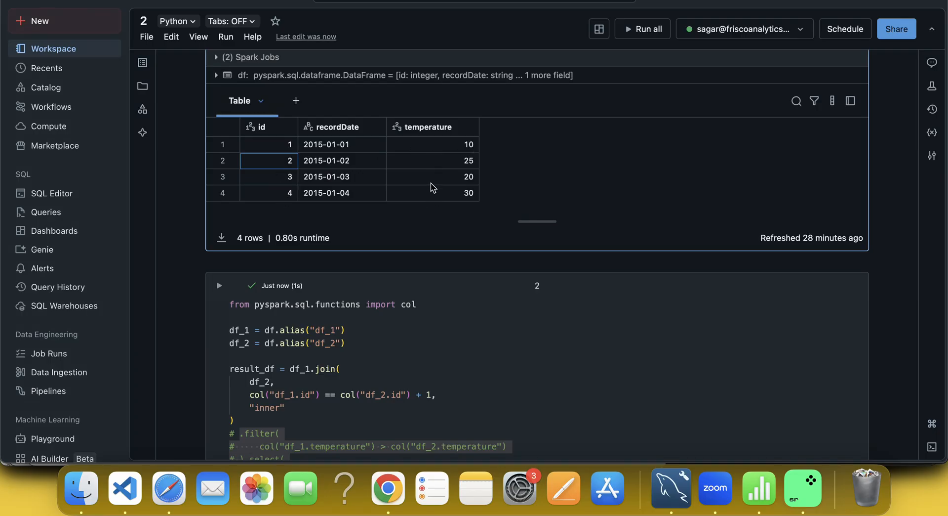
mouse_move(308, 192)
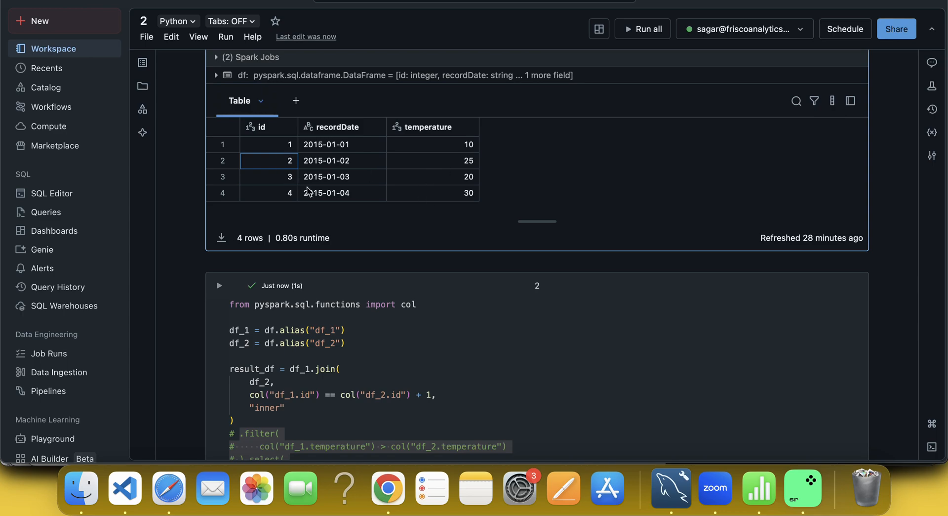
click(268, 145)
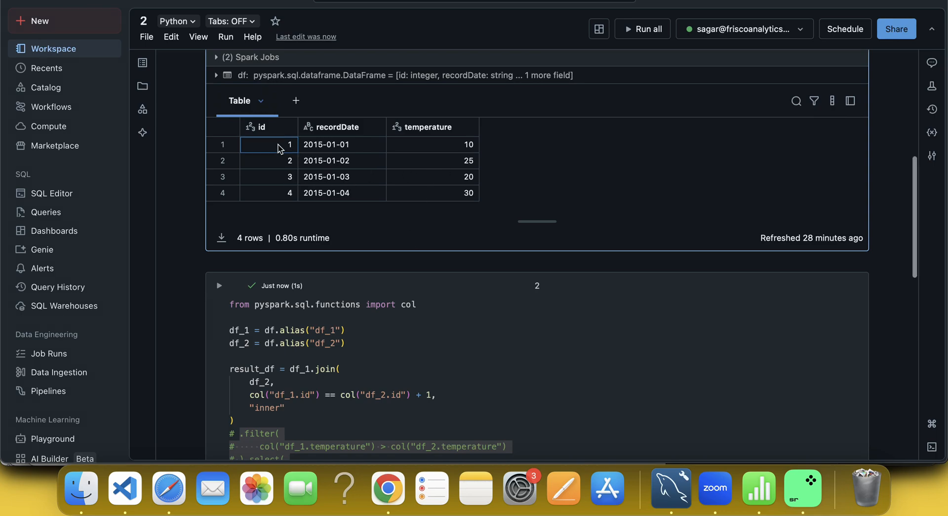
mouse_move(299, 148)
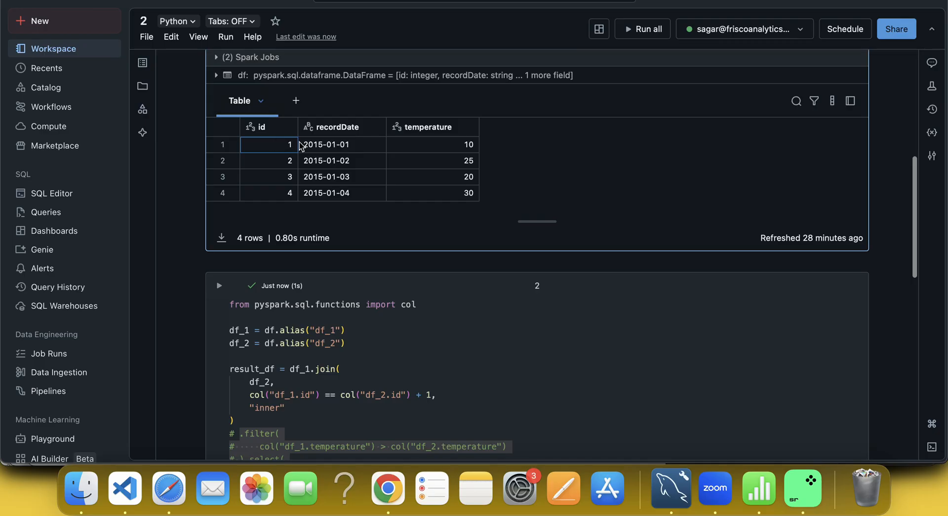
mouse_move(285, 149)
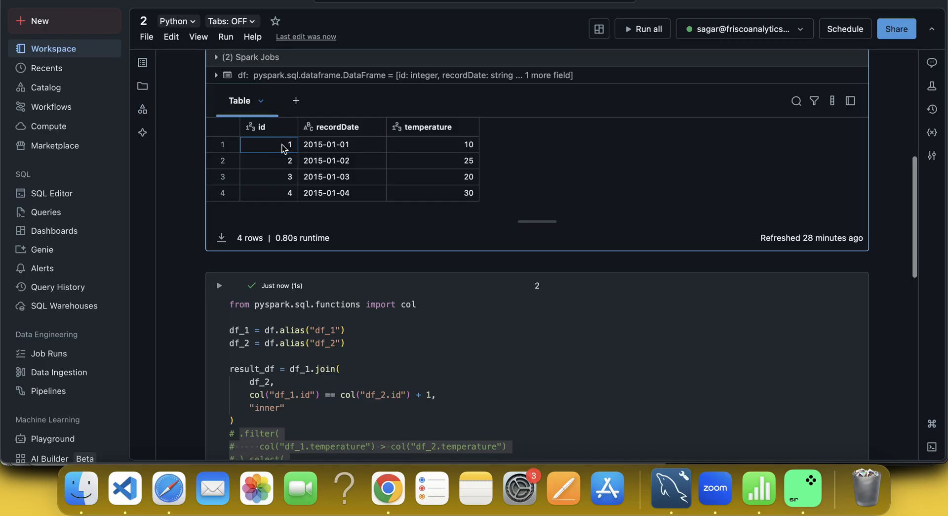
click(268, 160)
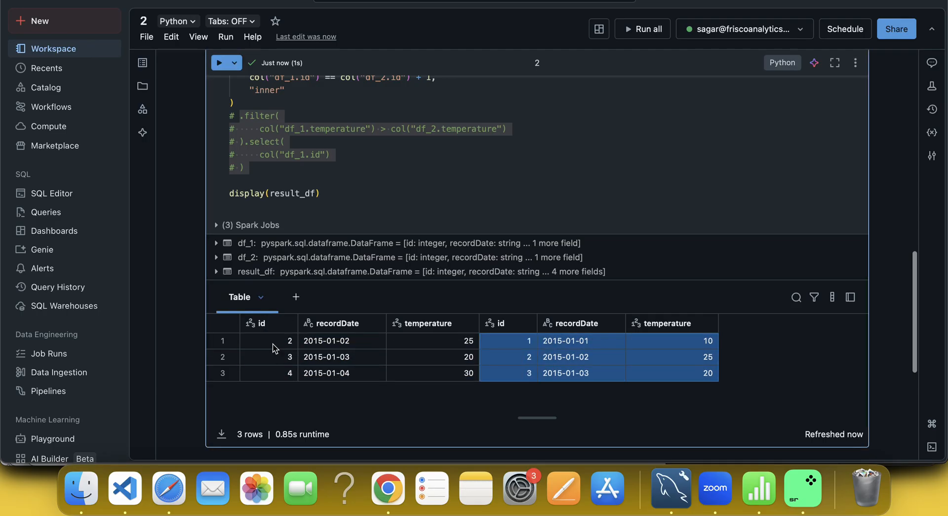
- Walk through the joined output rows pairing days 2, 3 and 4 with each previous day
click(268, 357)
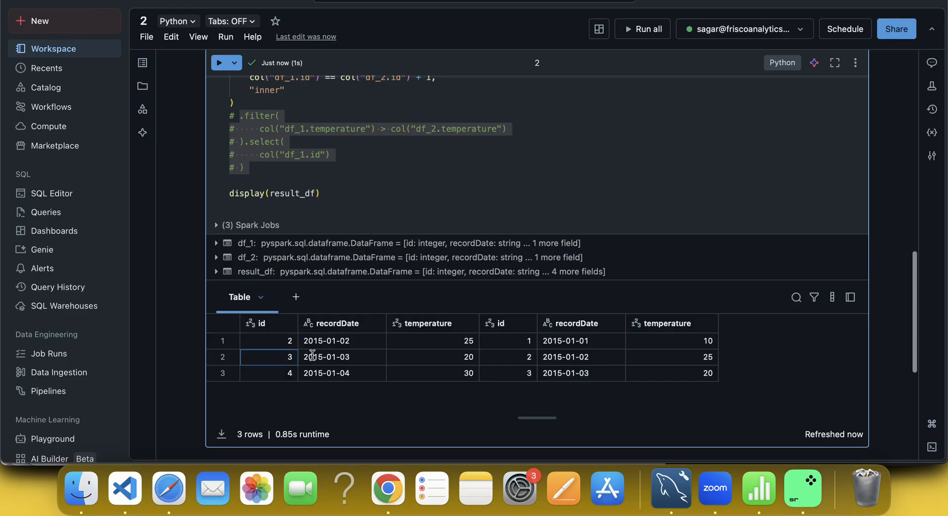
click(509, 356)
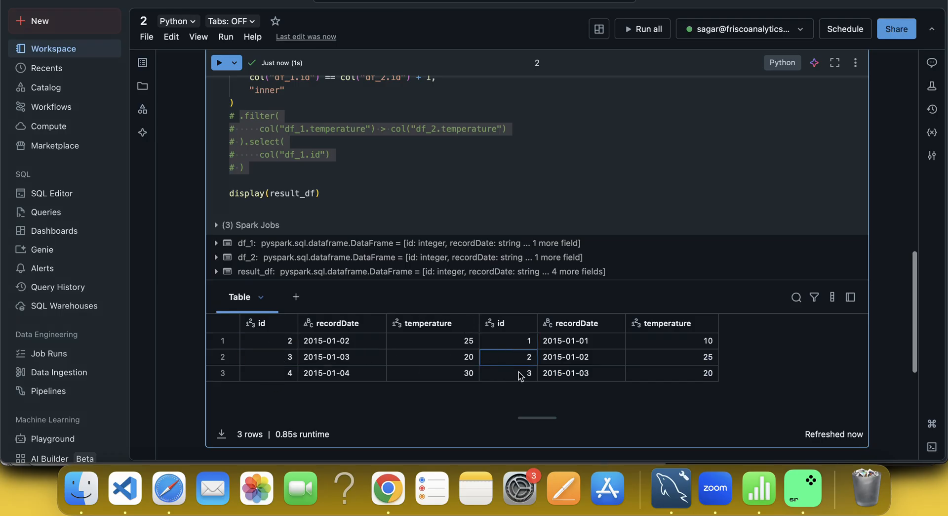
click(431, 341)
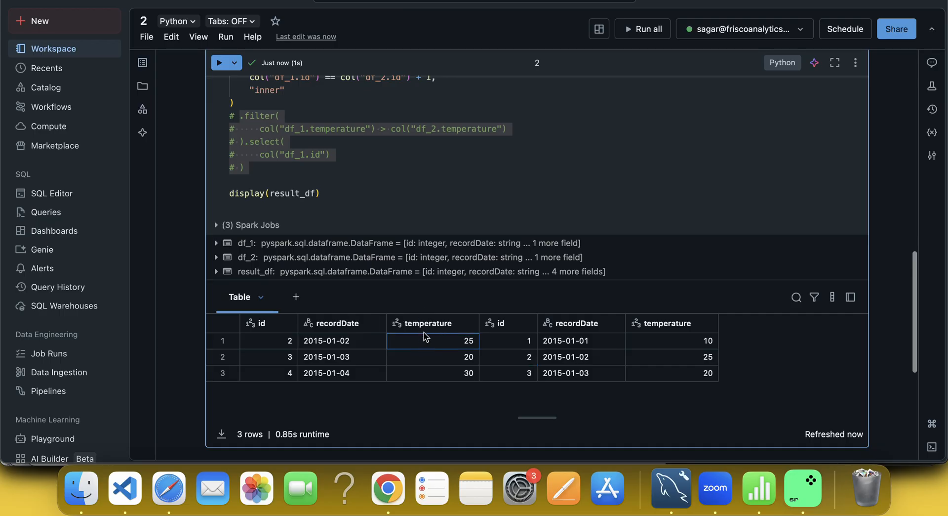
mouse_move(546, 353)
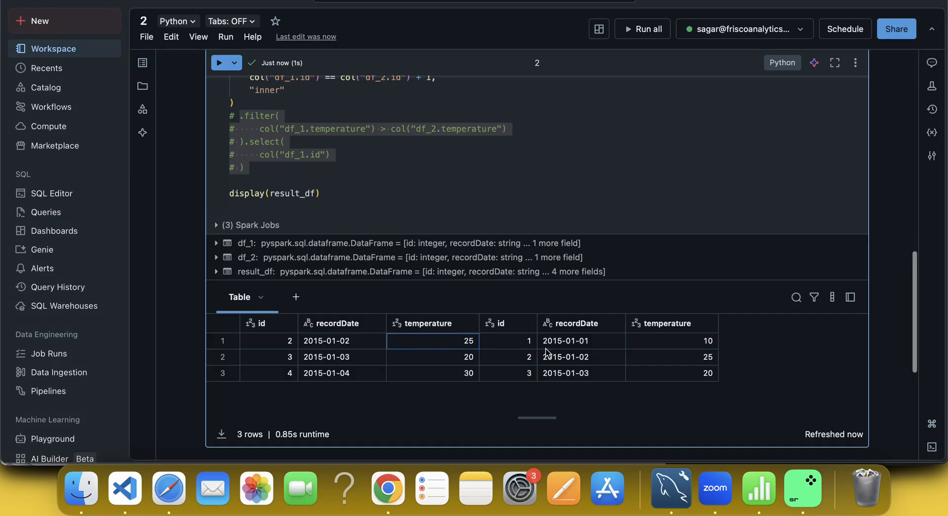
mouse_move(276, 338)
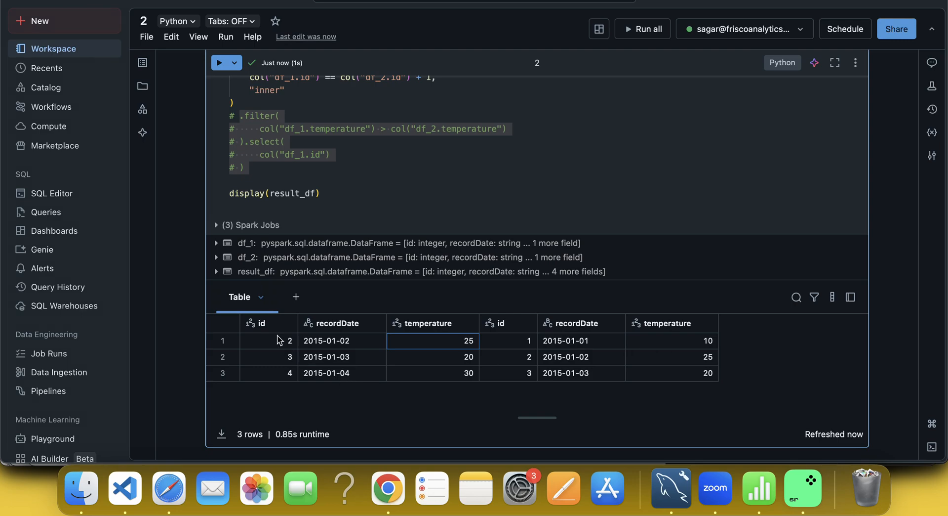
click(268, 341)
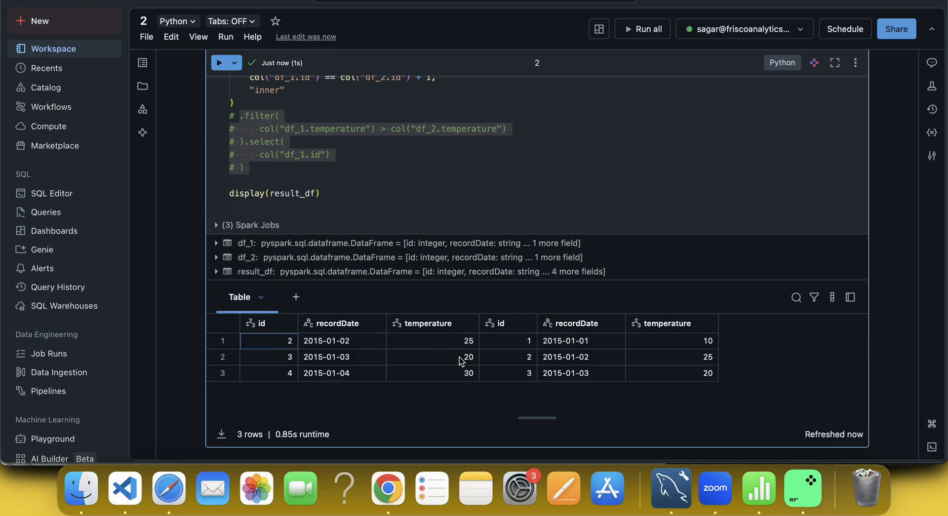
mouse_move(268, 366)
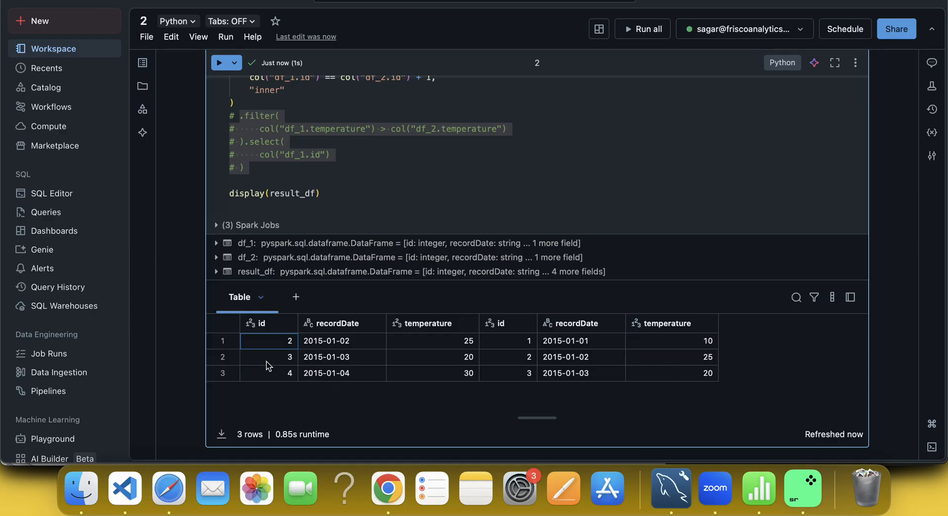
mouse_move(285, 379)
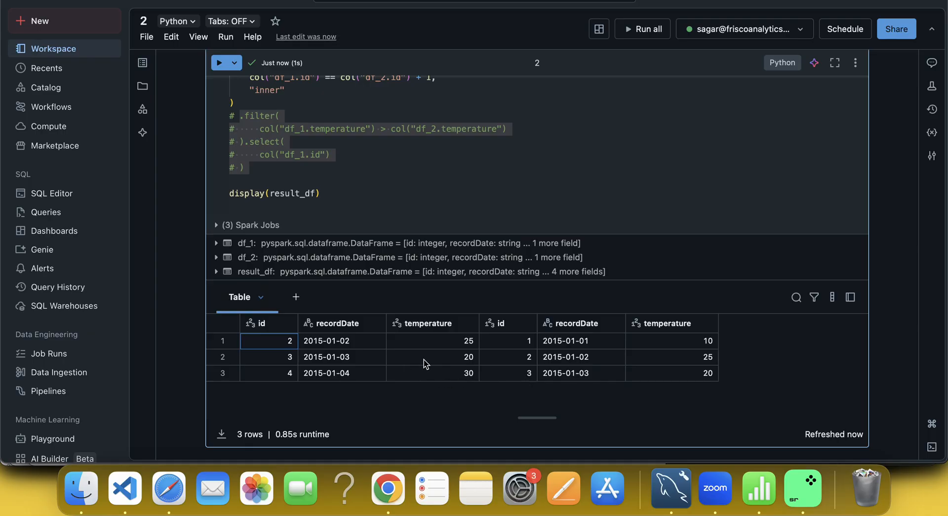
mouse_move(699, 380)
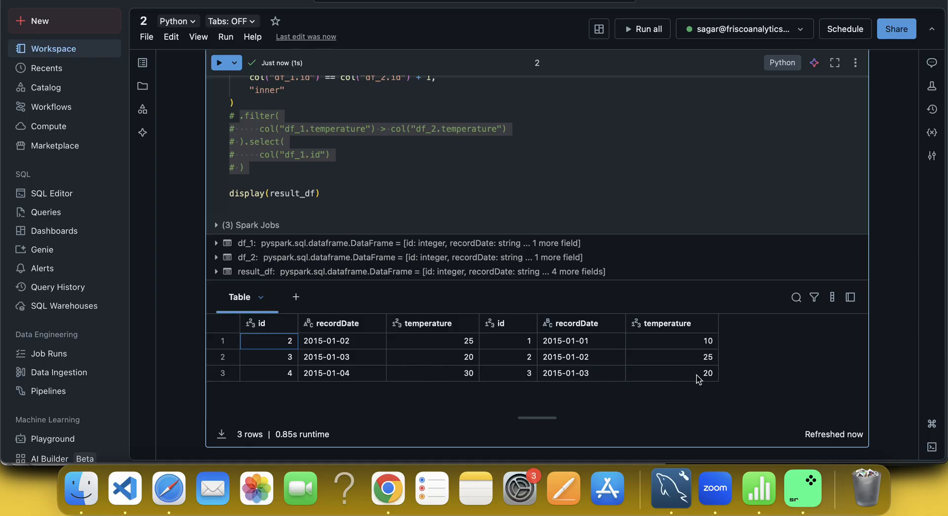
click(268, 374)
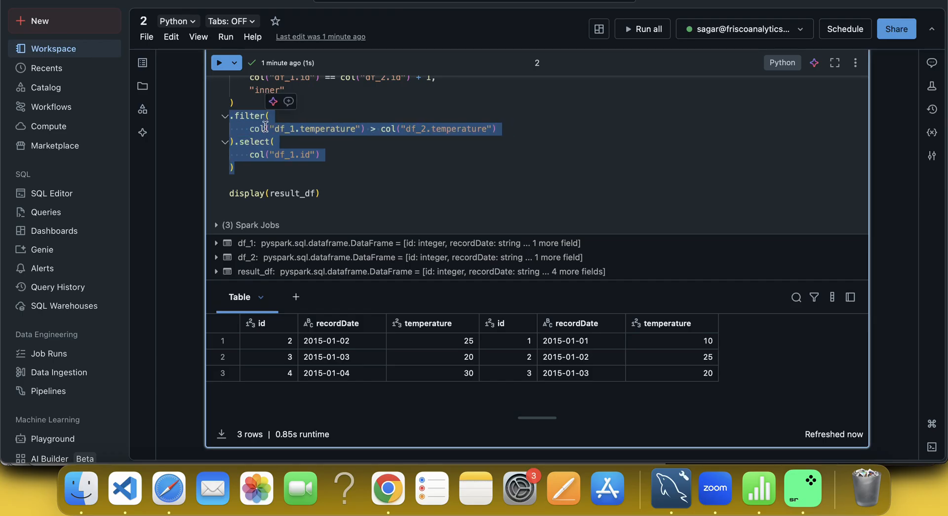
- Re-enable filter and select, fix the ').filter(' syntax error and rerun to get ids 2 and 4
click(225, 62)
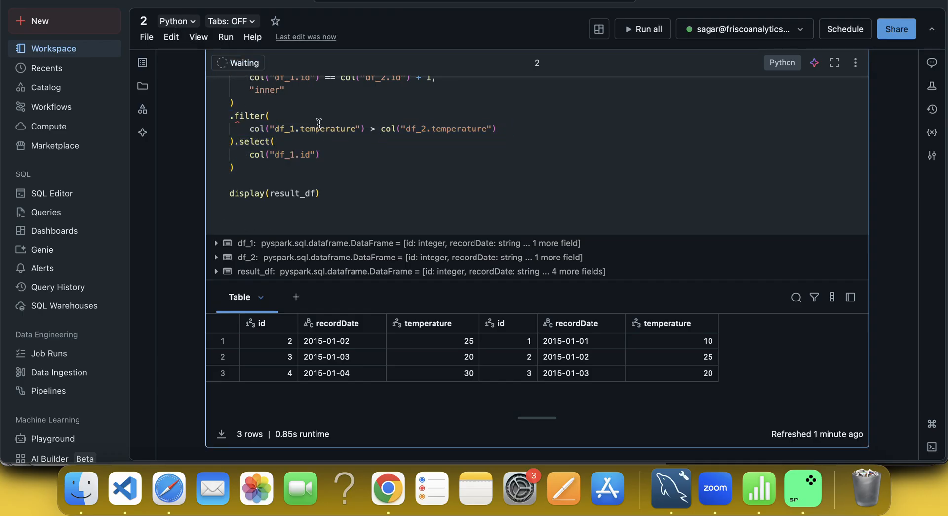
click(642, 29)
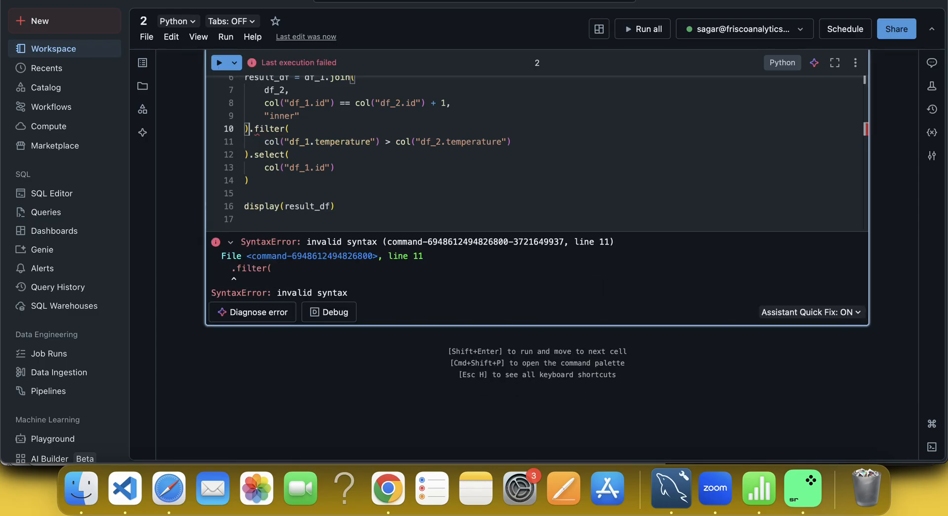
click(222, 62)
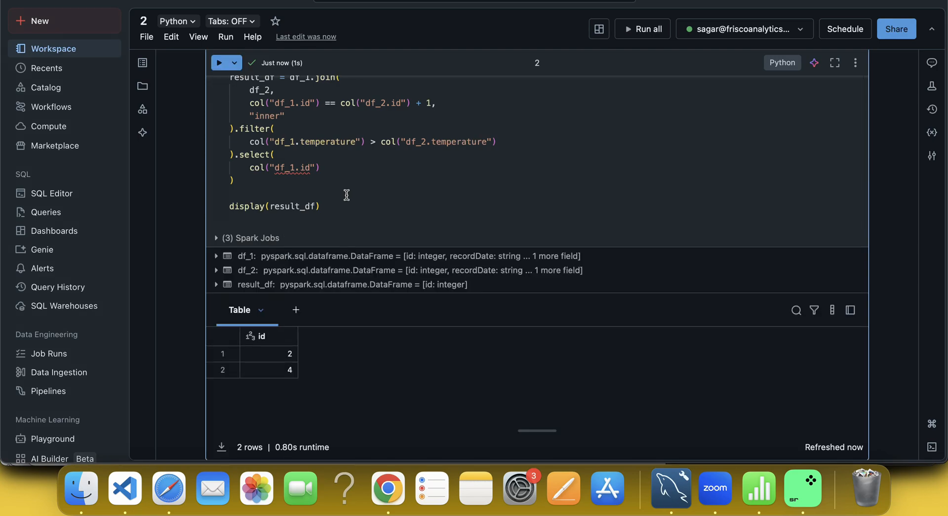
mouse_move(307, 310)
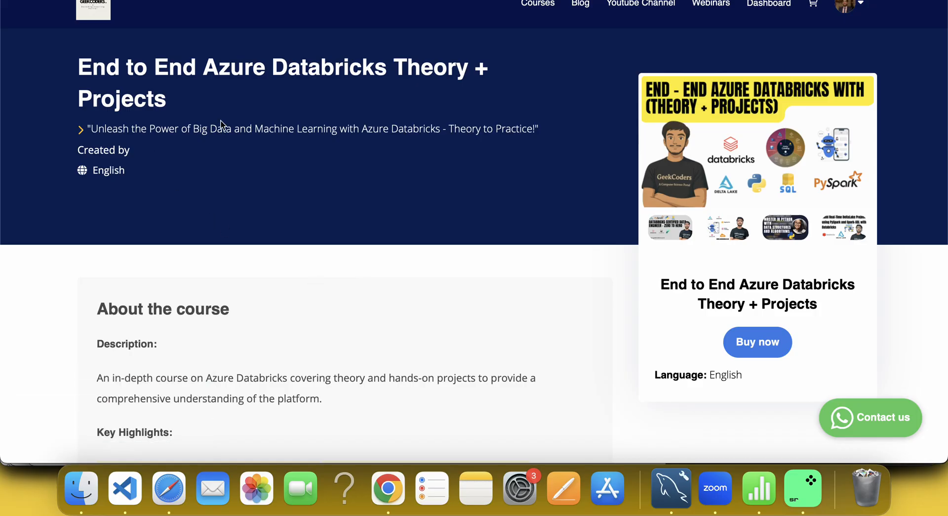
scroll(down, 3)
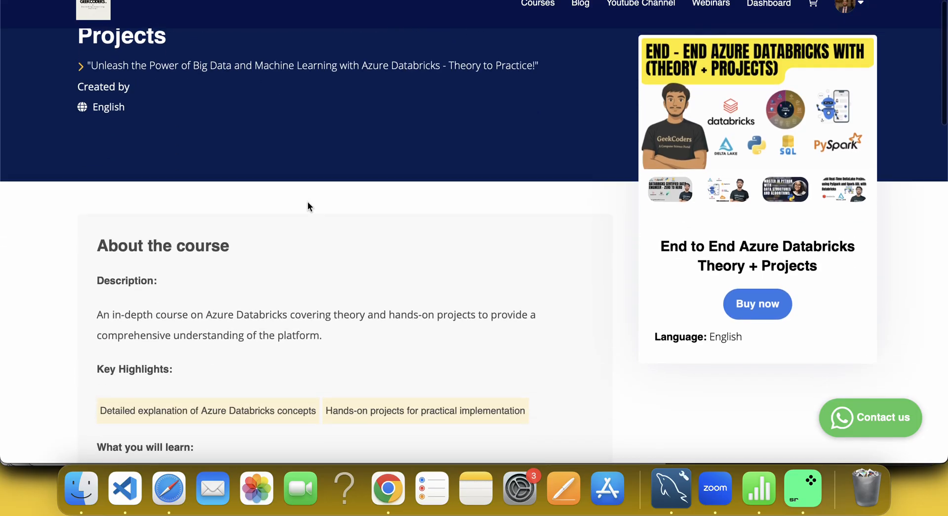
mouse_move(676, 216)
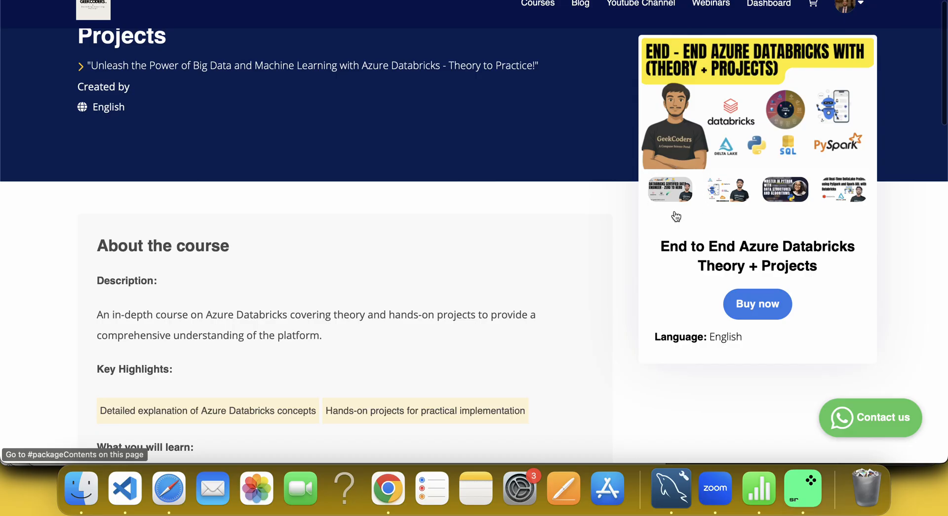
mouse_move(695, 209)
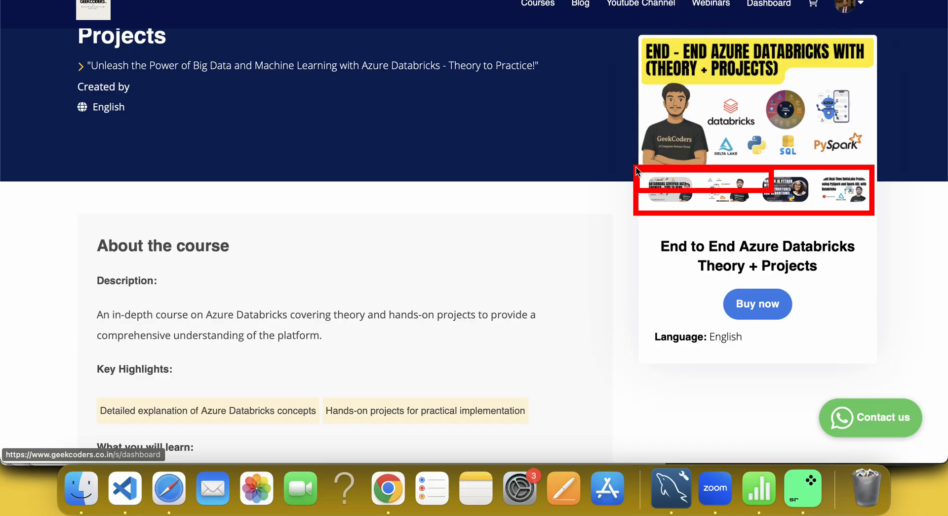
mouse_move(665, 194)
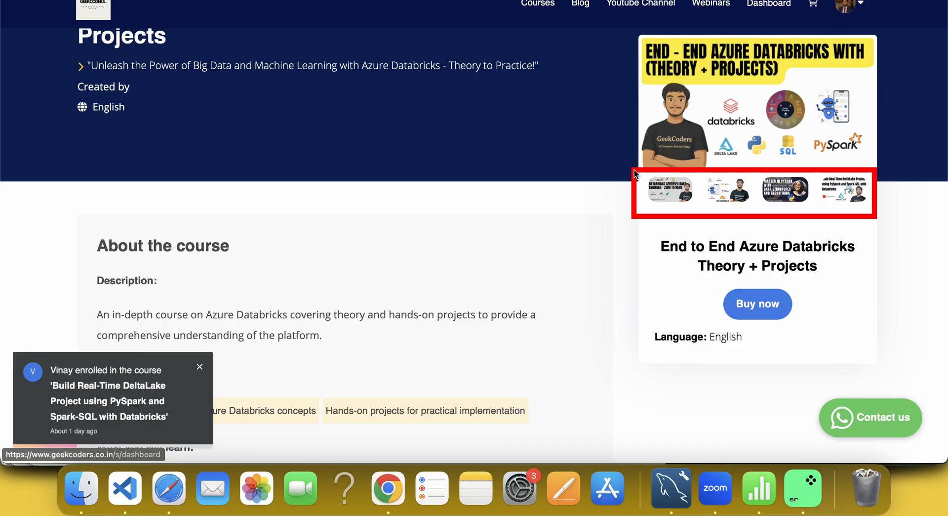
click(199, 366)
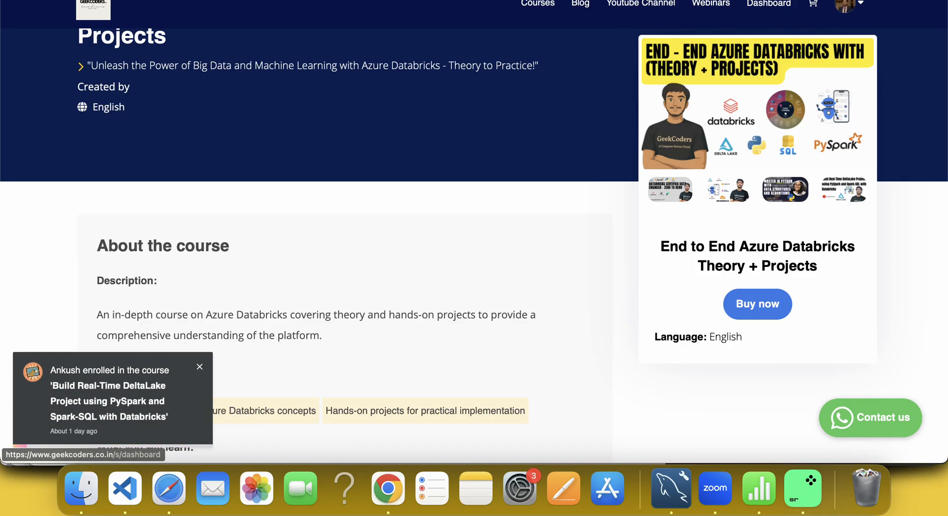
click(200, 367)
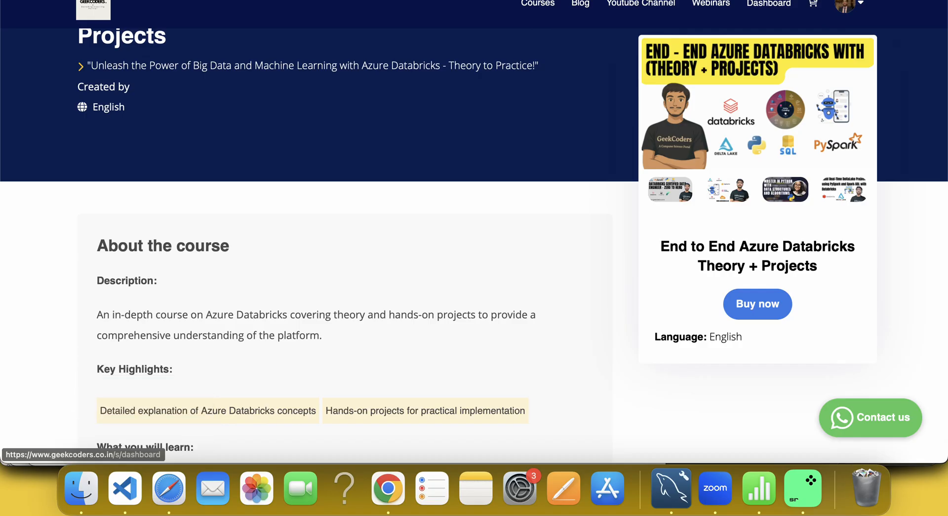
mouse_move(595, 198)
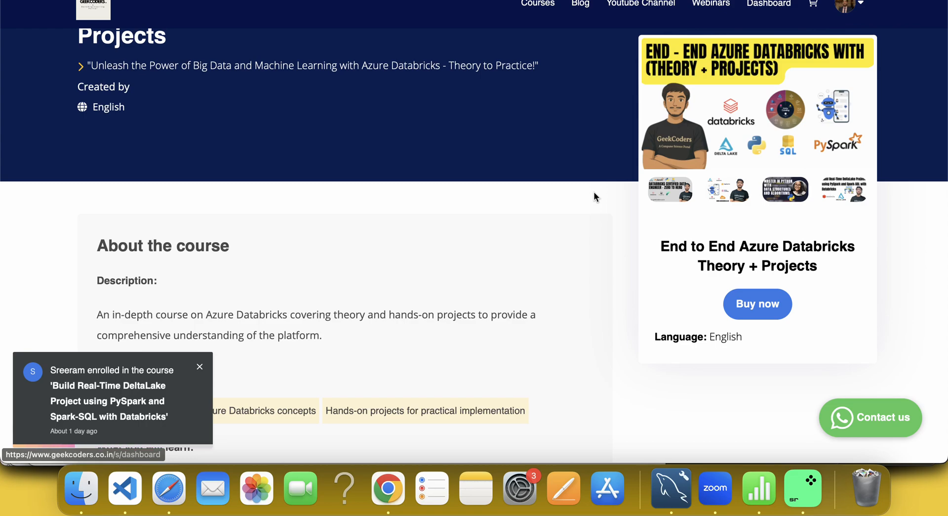
click(199, 366)
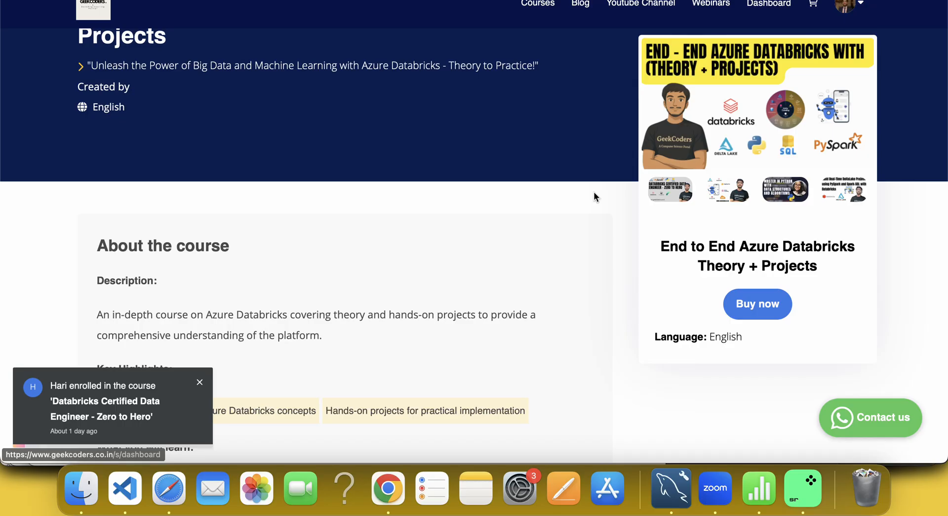
click(200, 381)
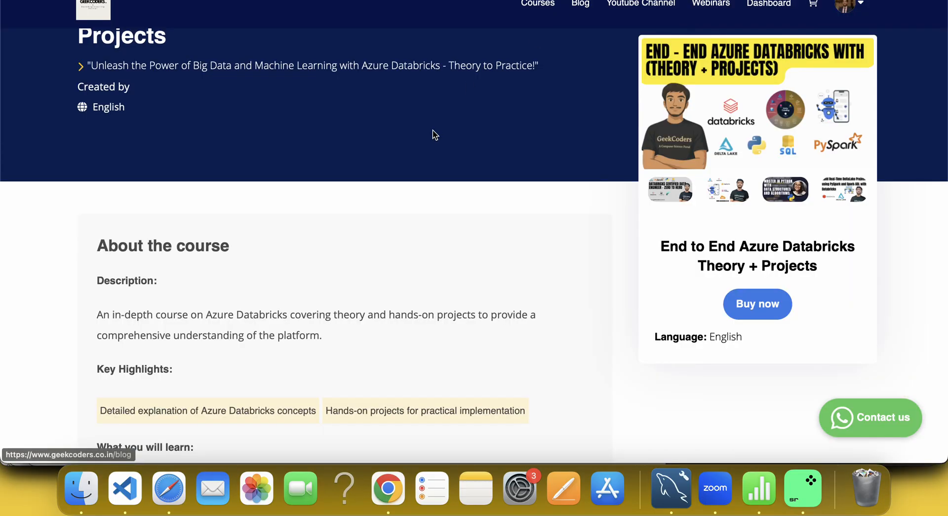
mouse_move(481, 31)
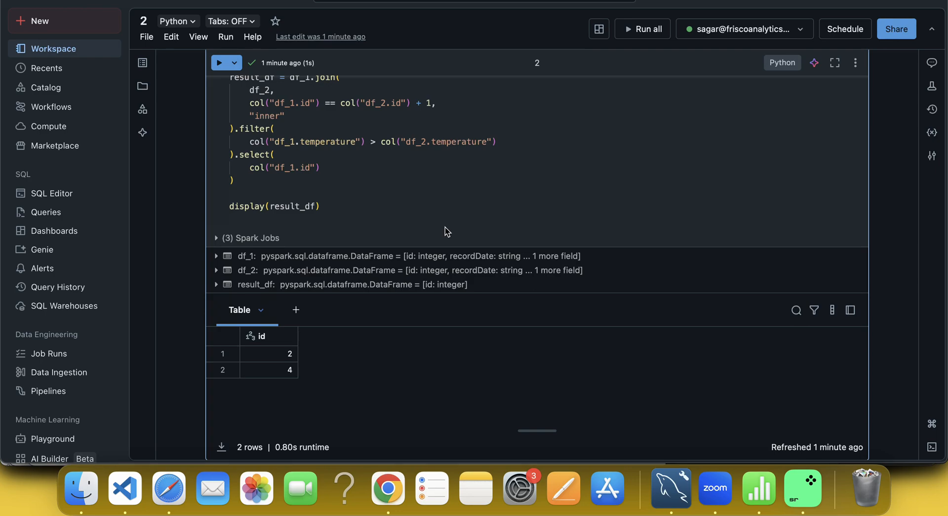
mouse_move(723, 71)
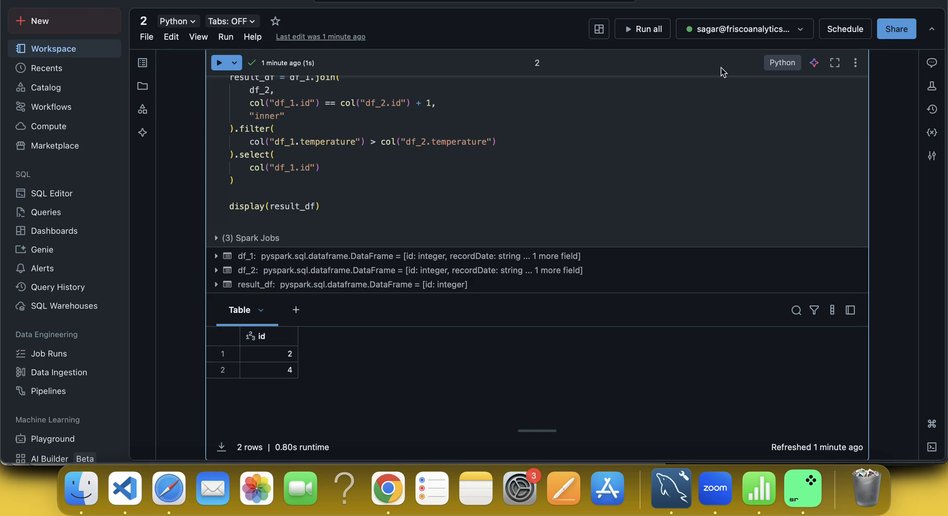